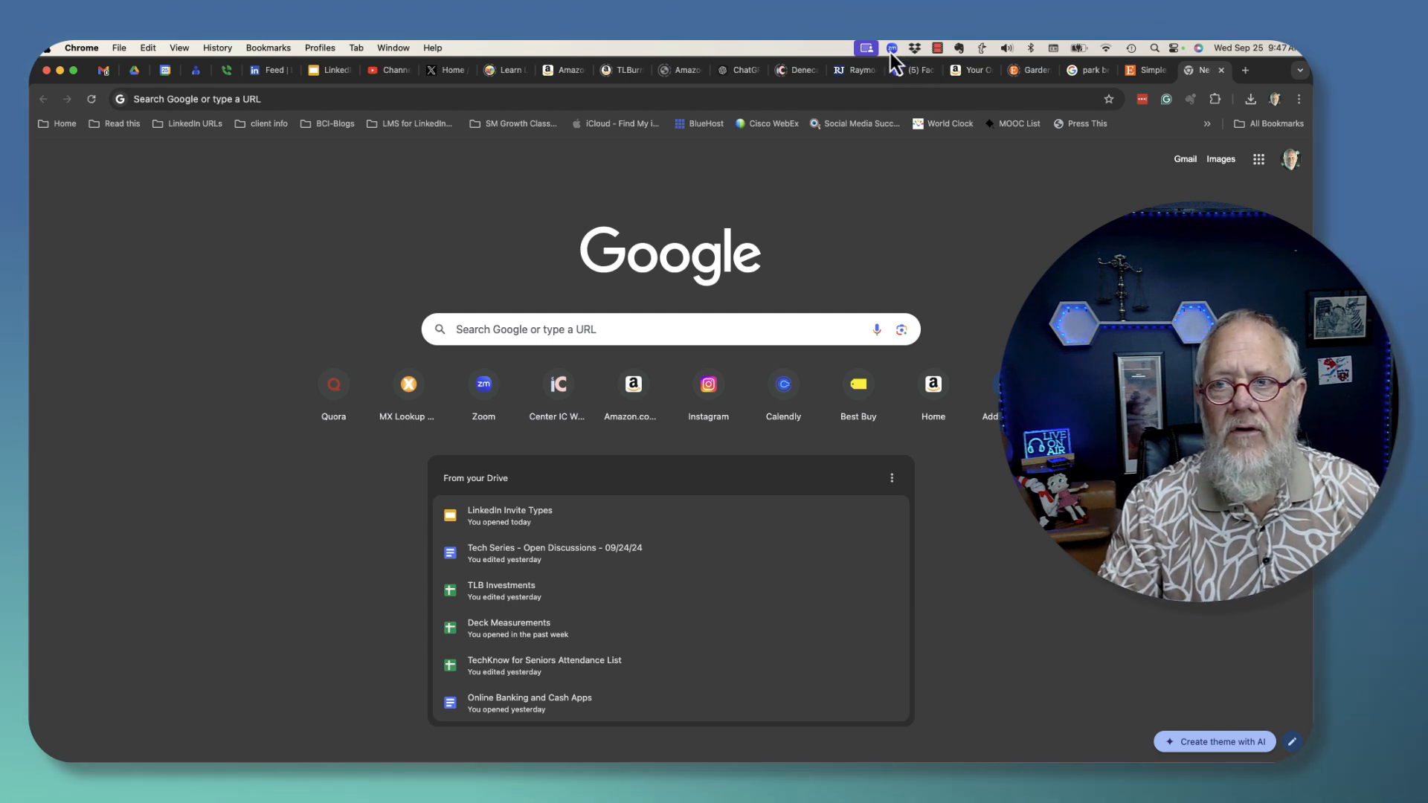
mouse_move(897, 67)
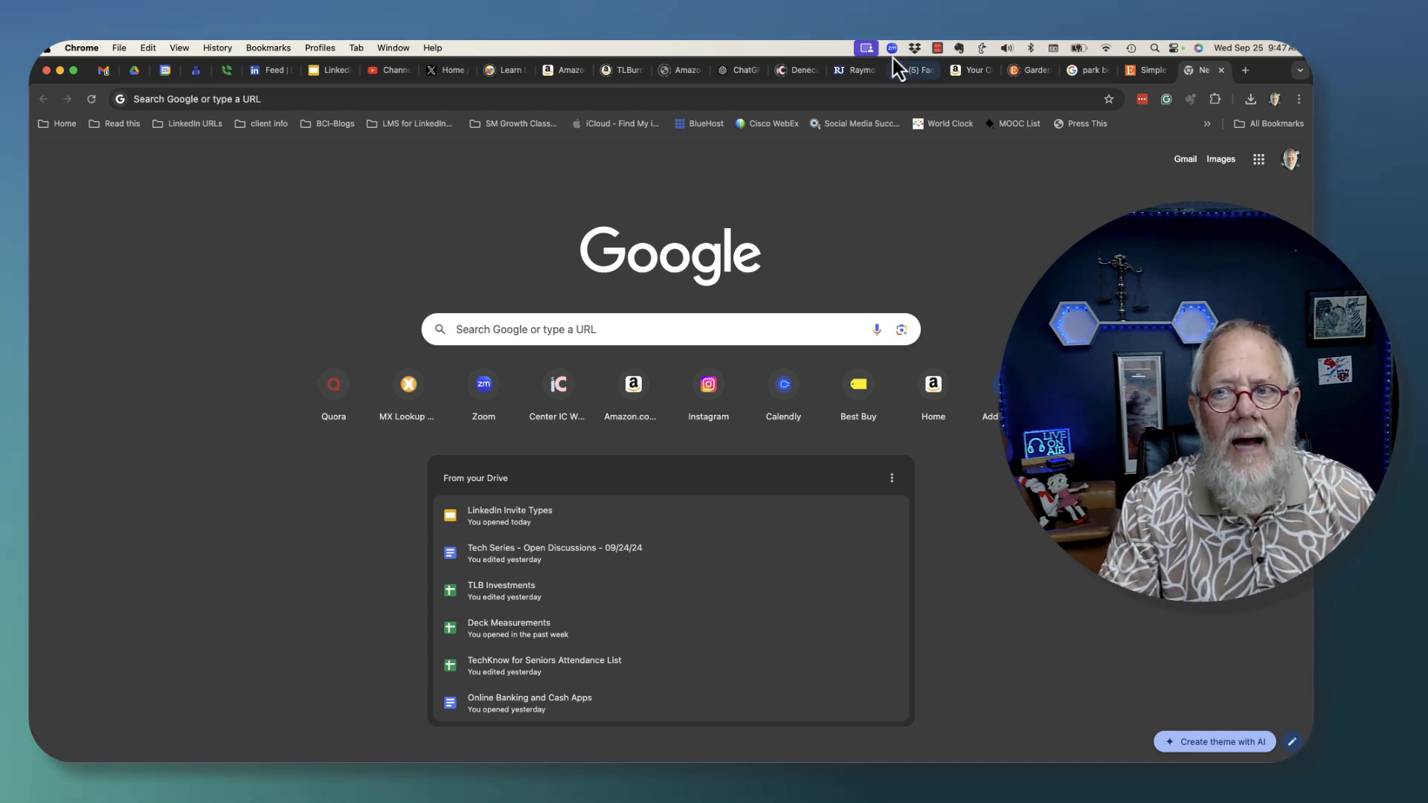
Open Zoom Workplace Settings from the Zoom icon in the macOS menu bar
left_click(891, 48)
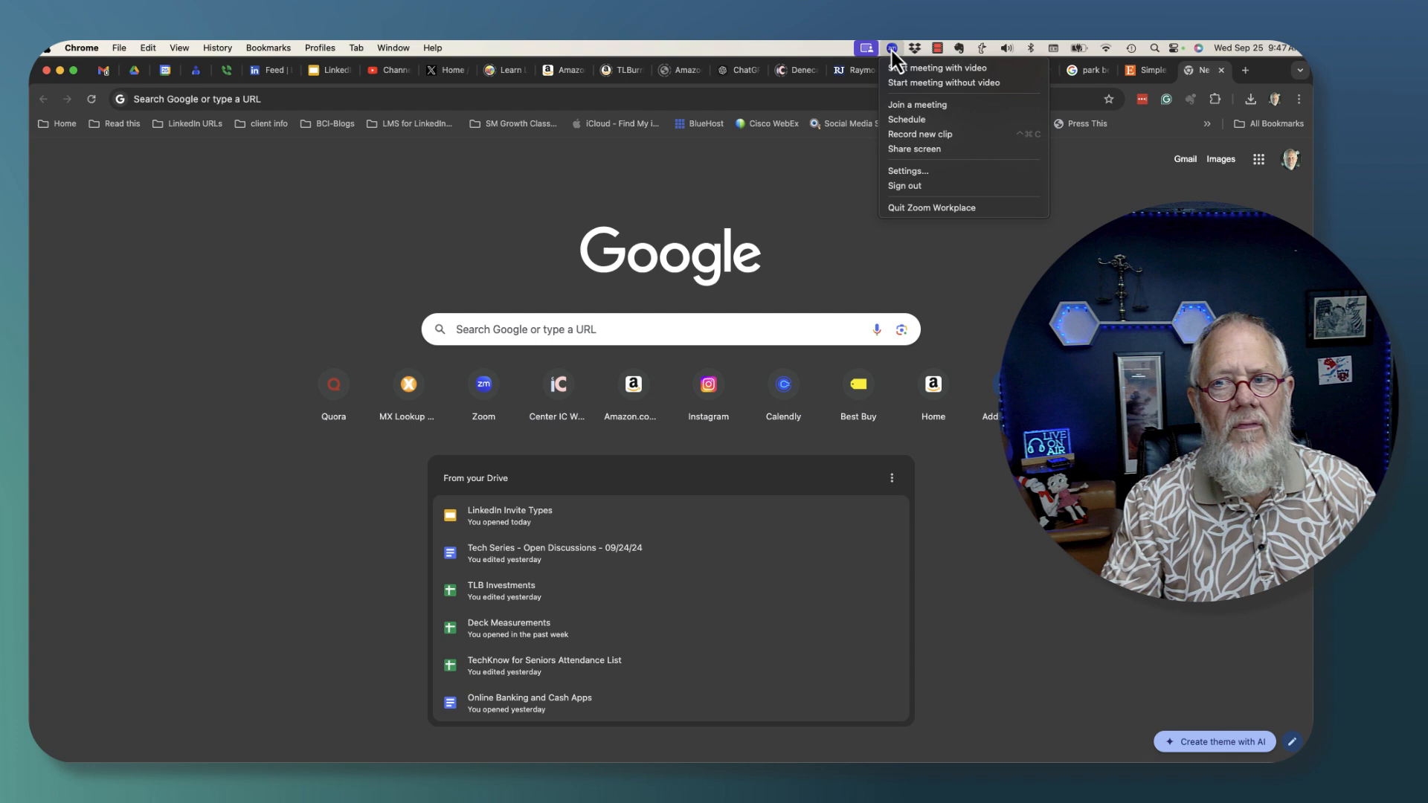
mouse_move(915, 172)
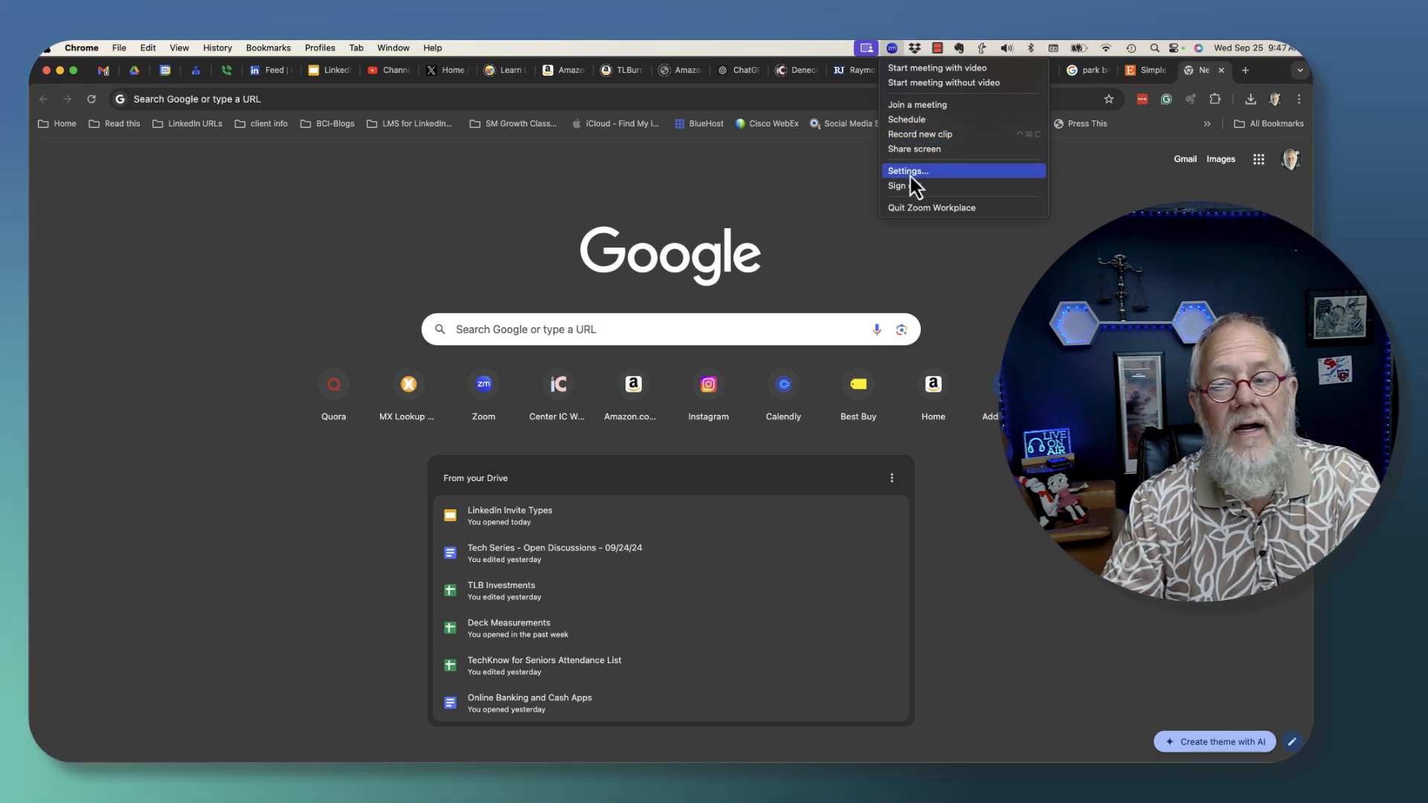
left_click(908, 171)
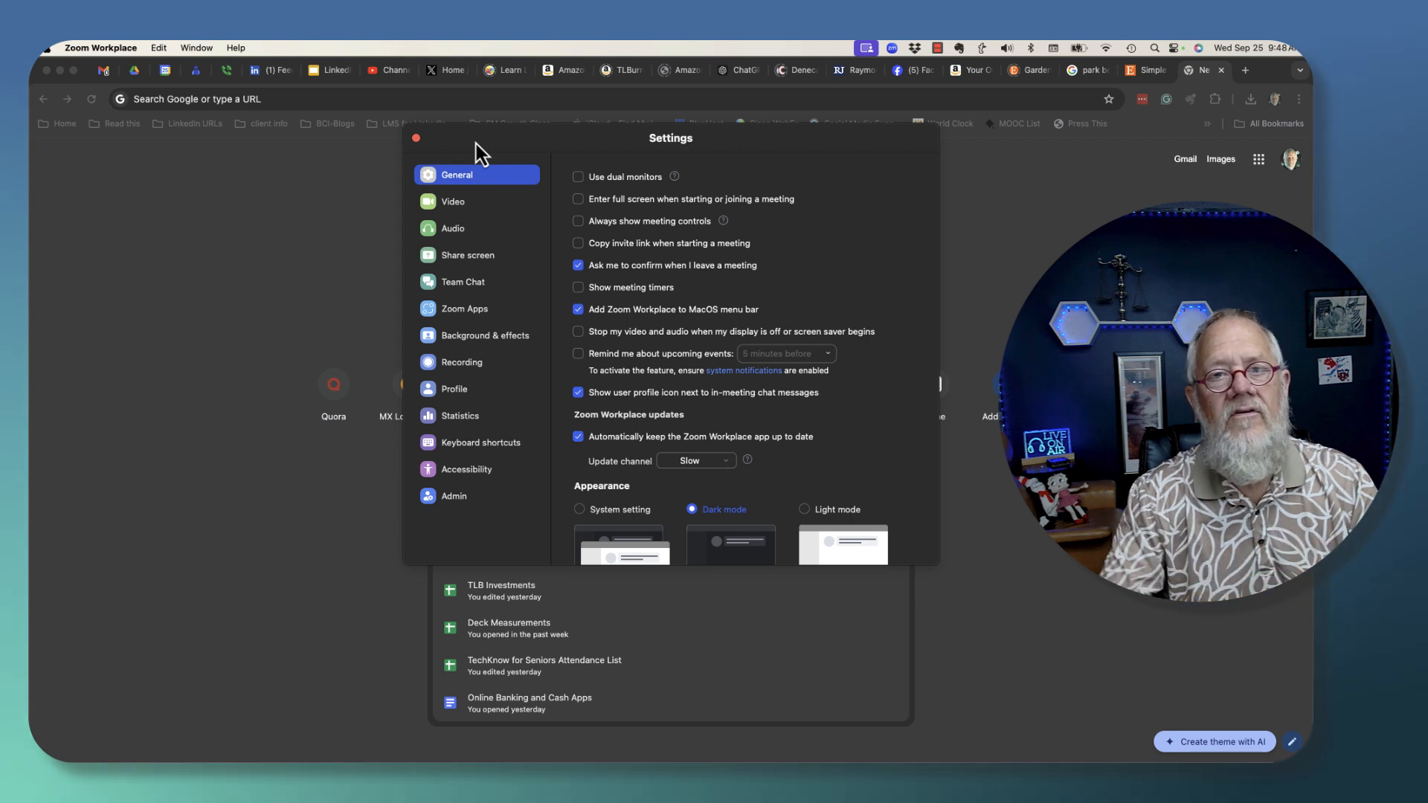
Go to Profile in Settings and choose Edit my profile to load it on the Zoom website
left_click(456, 388)
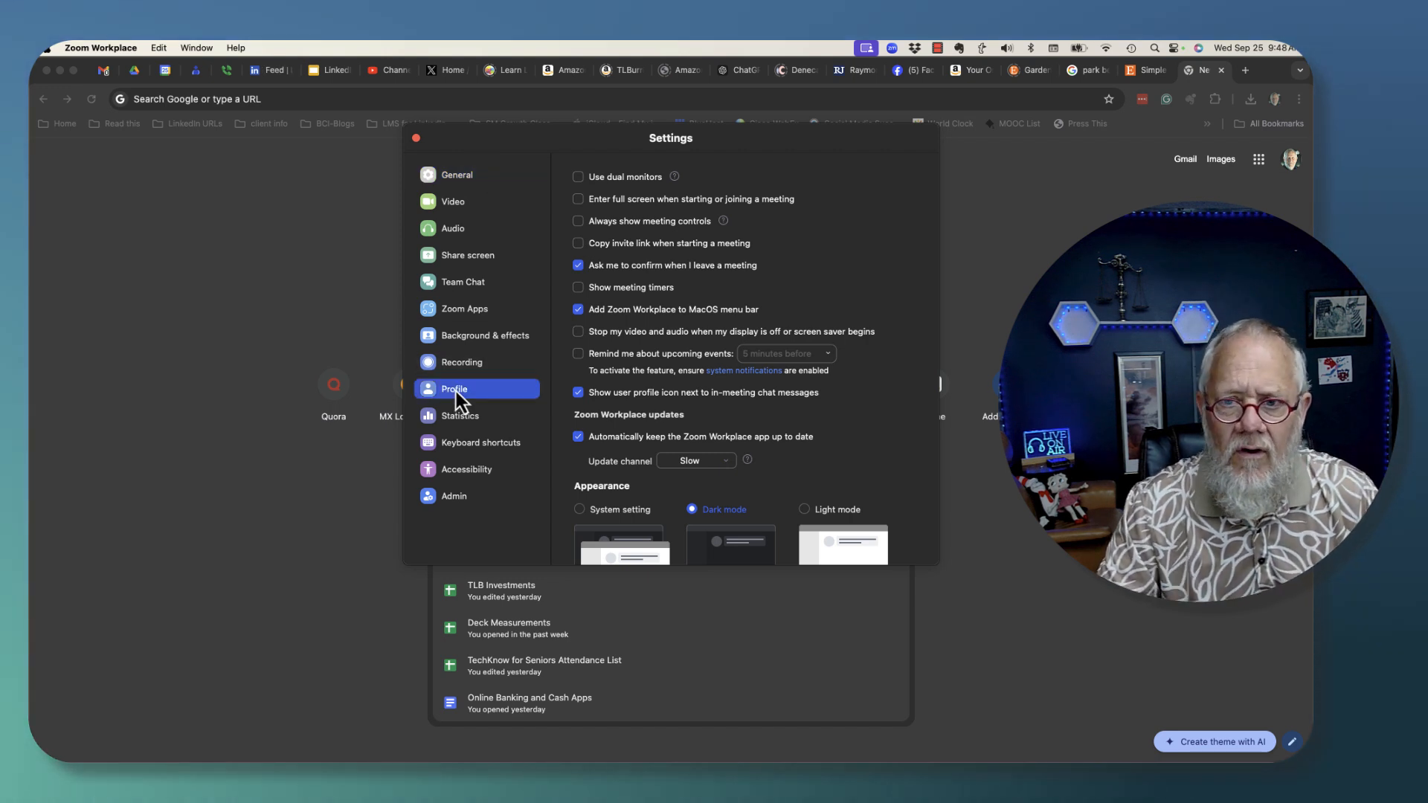
left_click(453, 388)
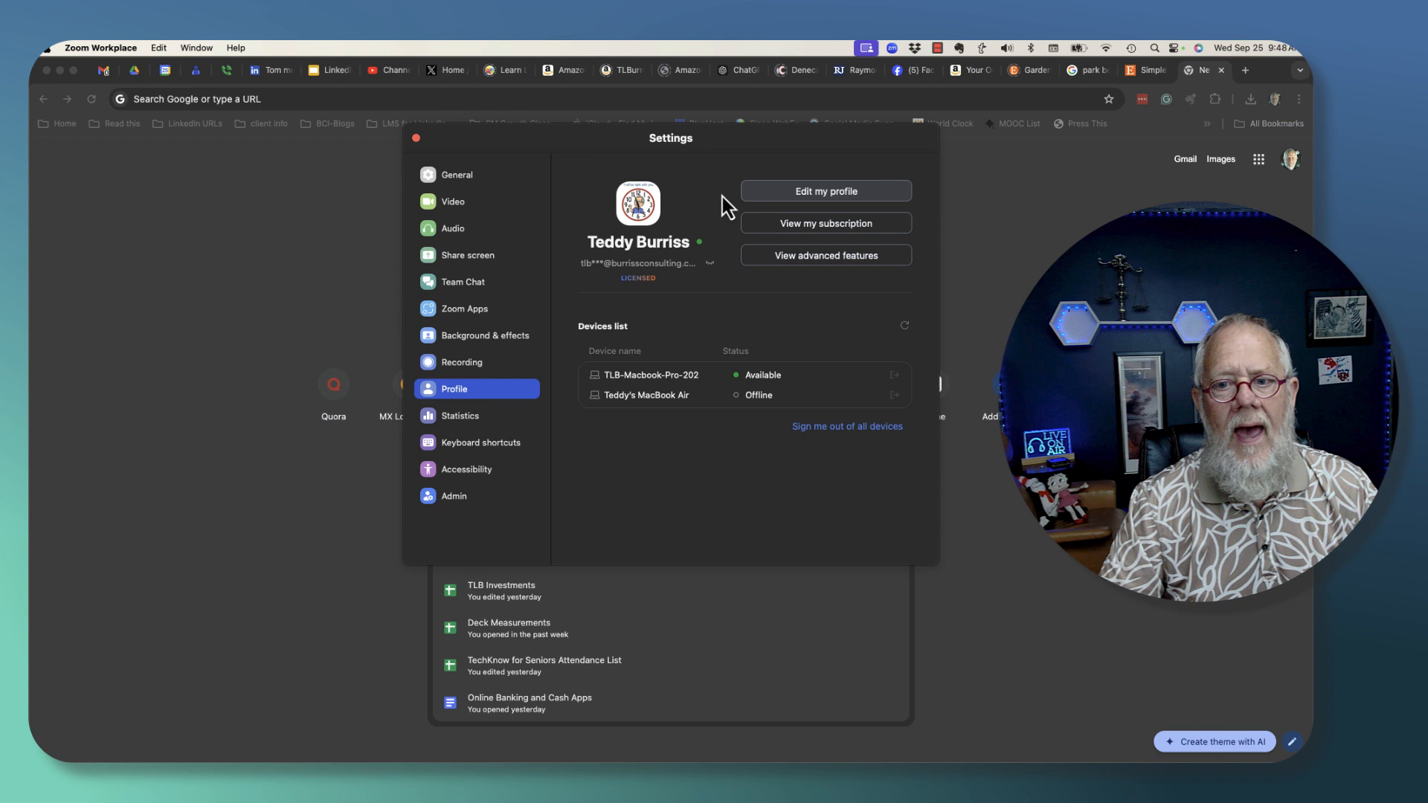
mouse_move(824, 192)
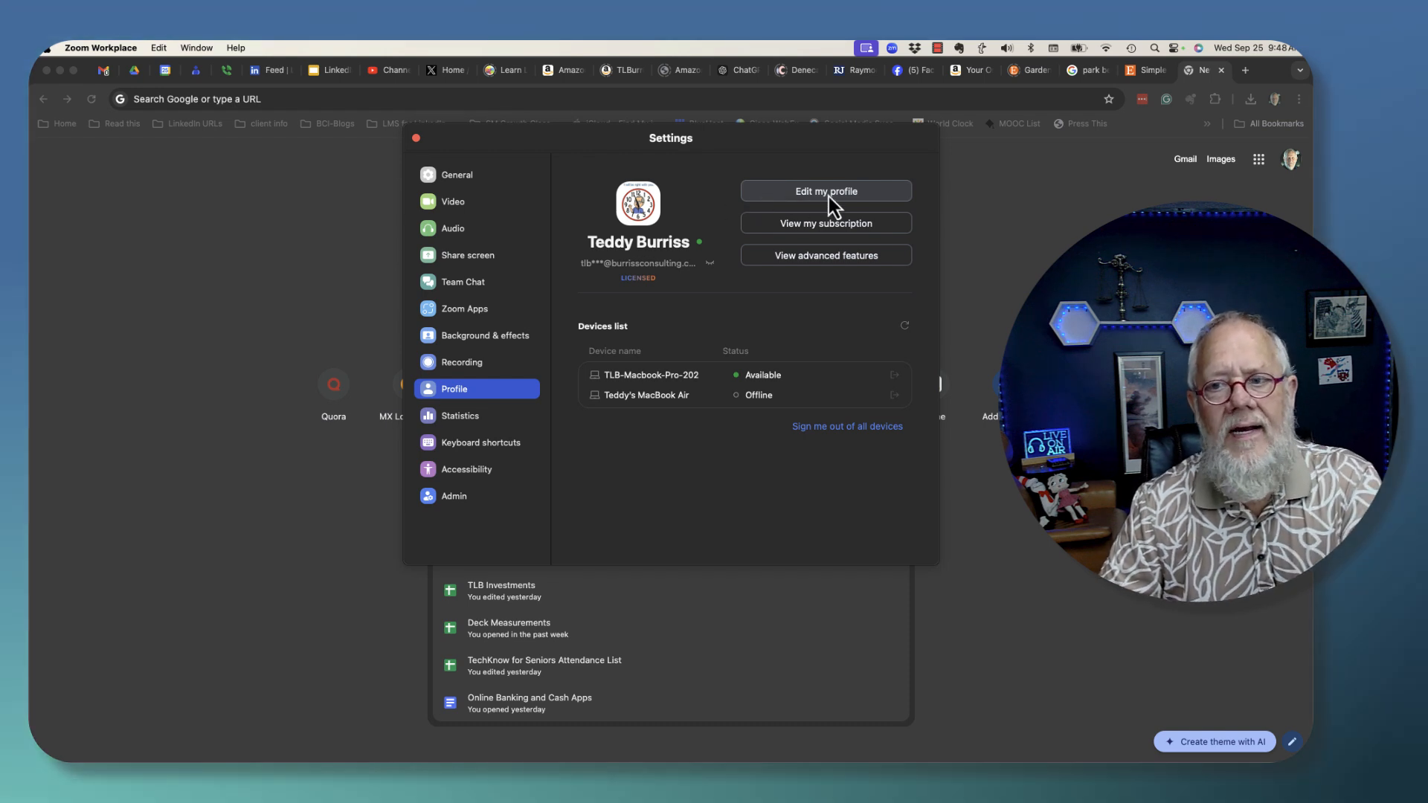
mouse_move(816, 206)
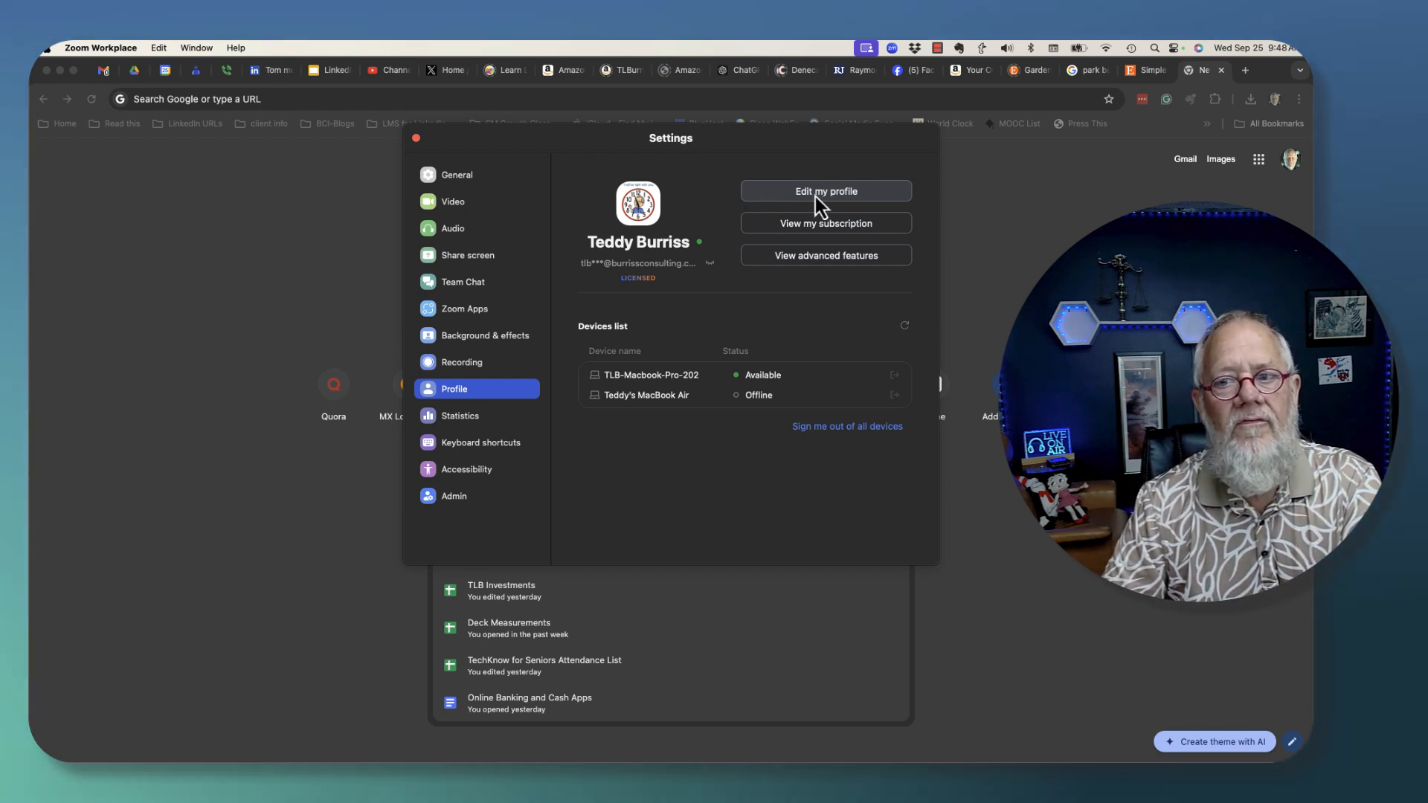
left_click(824, 192)
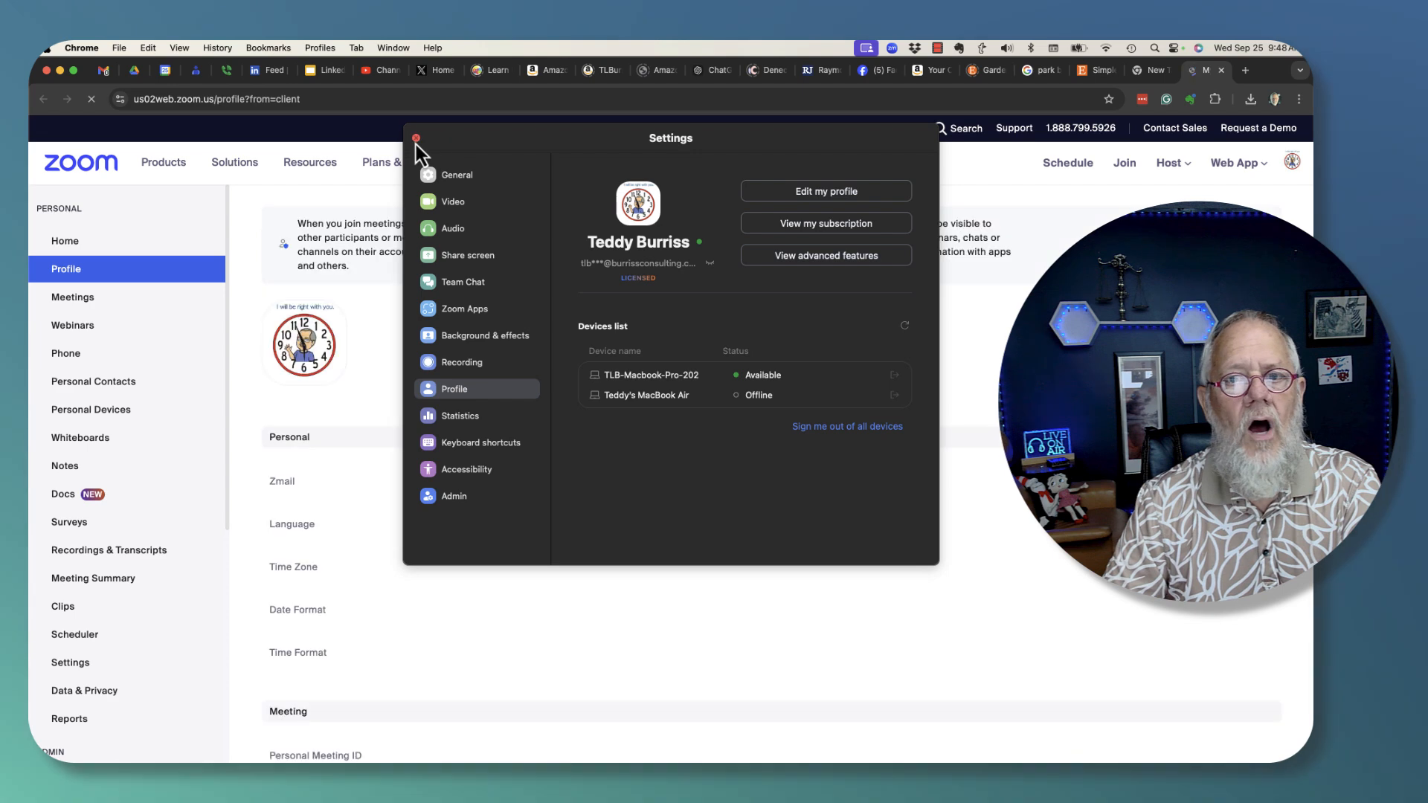
Close the Zoom Settings window, leaving the web profile page in Chrome
left_click(417, 139)
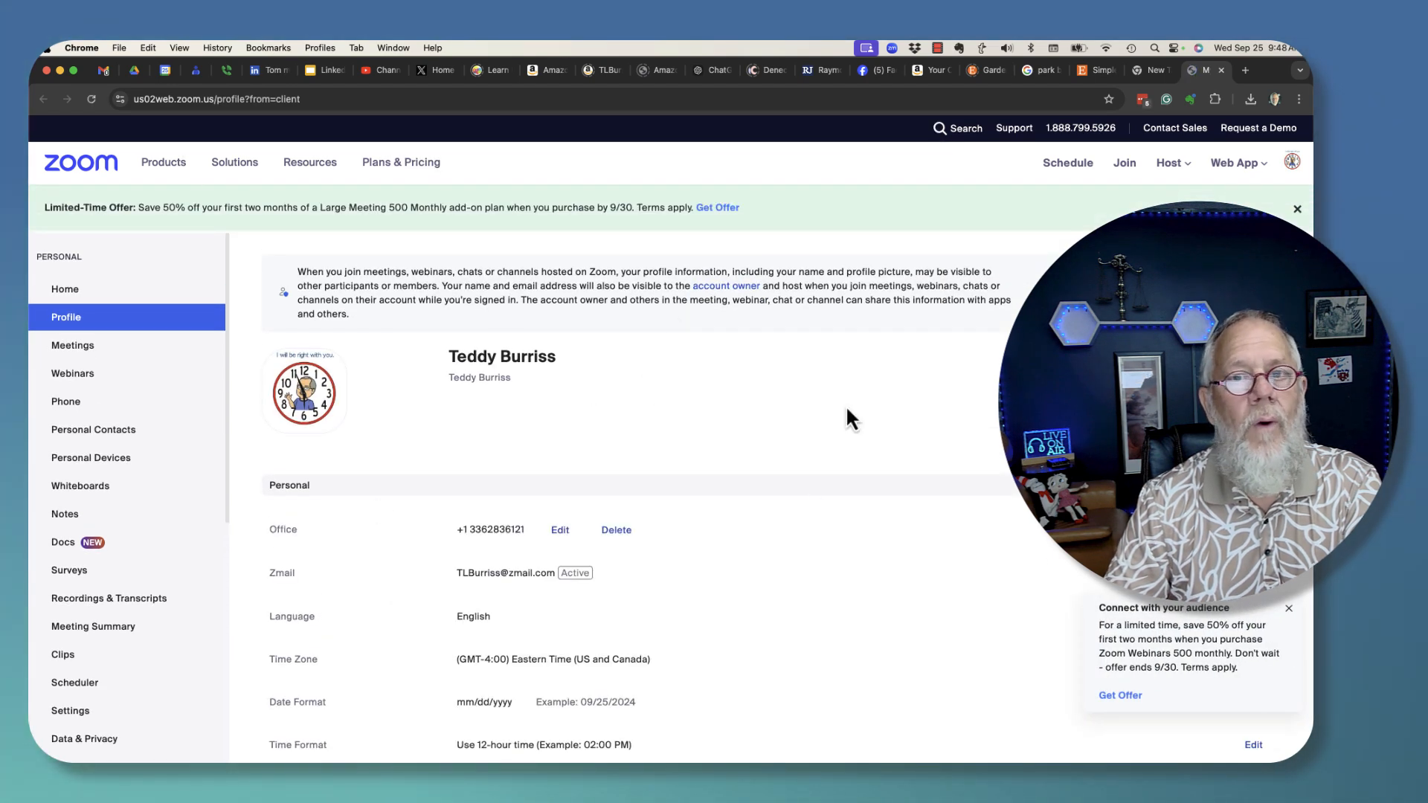
mouse_move(628, 404)
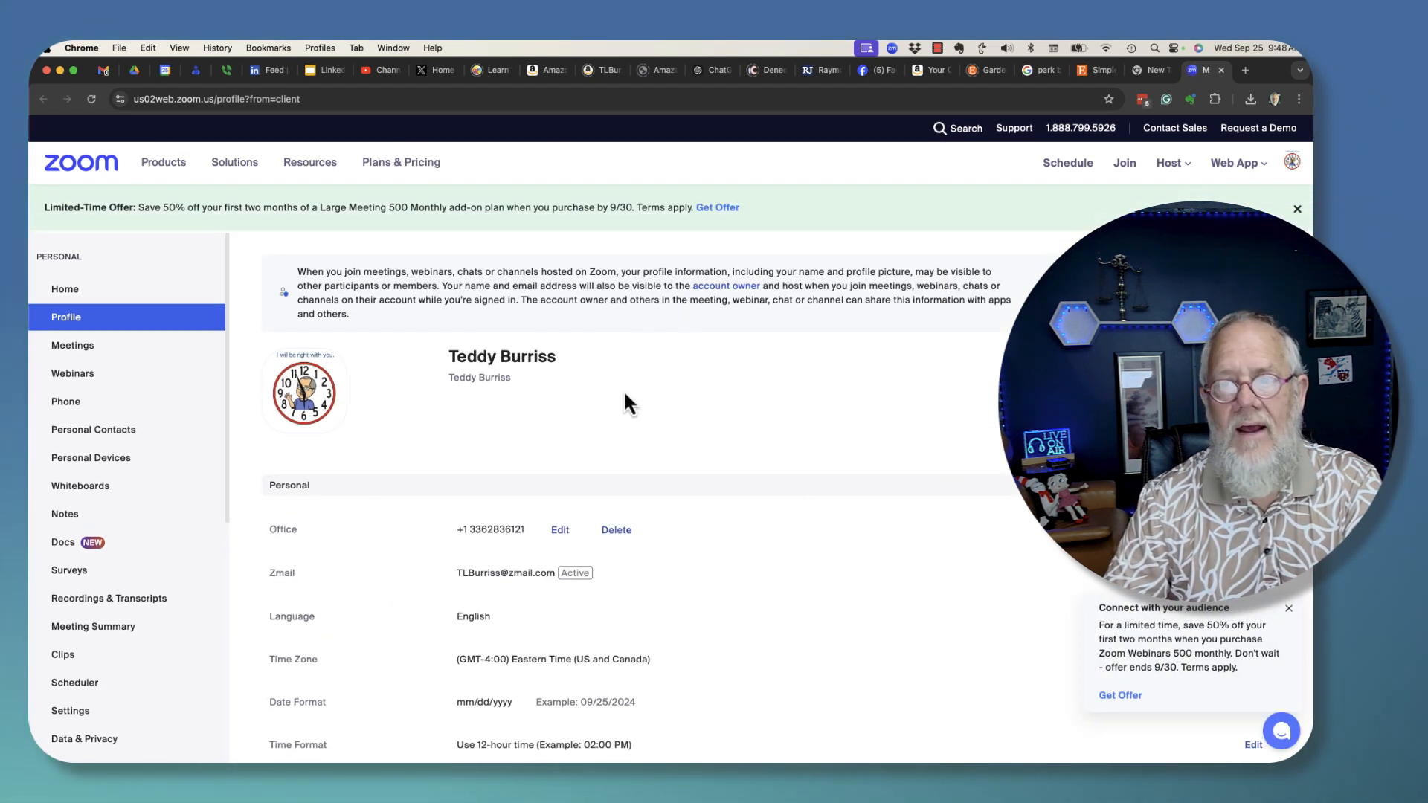
mouse_move(854, 436)
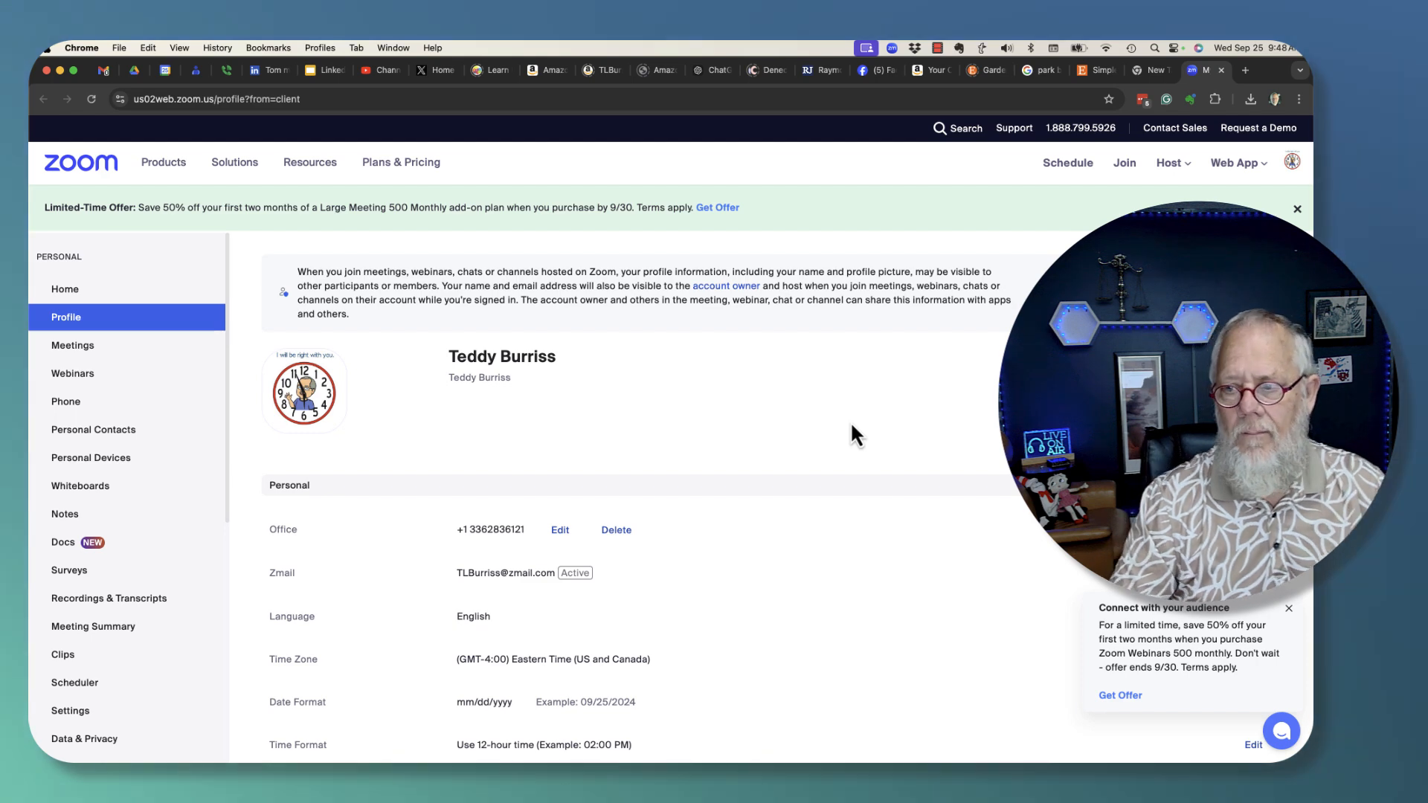
mouse_move(103, 317)
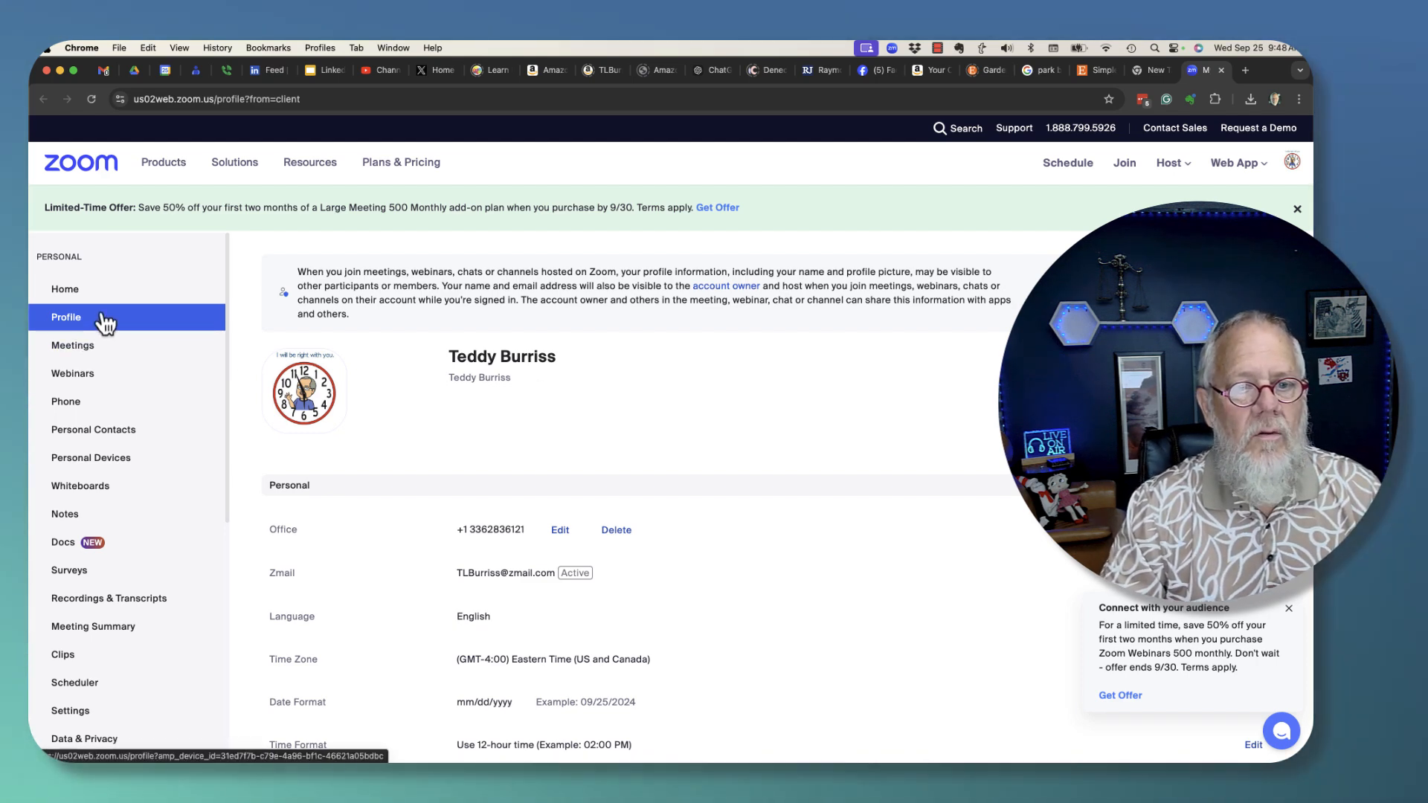
Scroll the web profile page down to the Sign In section with the Sign-In Email Edit link
scroll("down", 3)
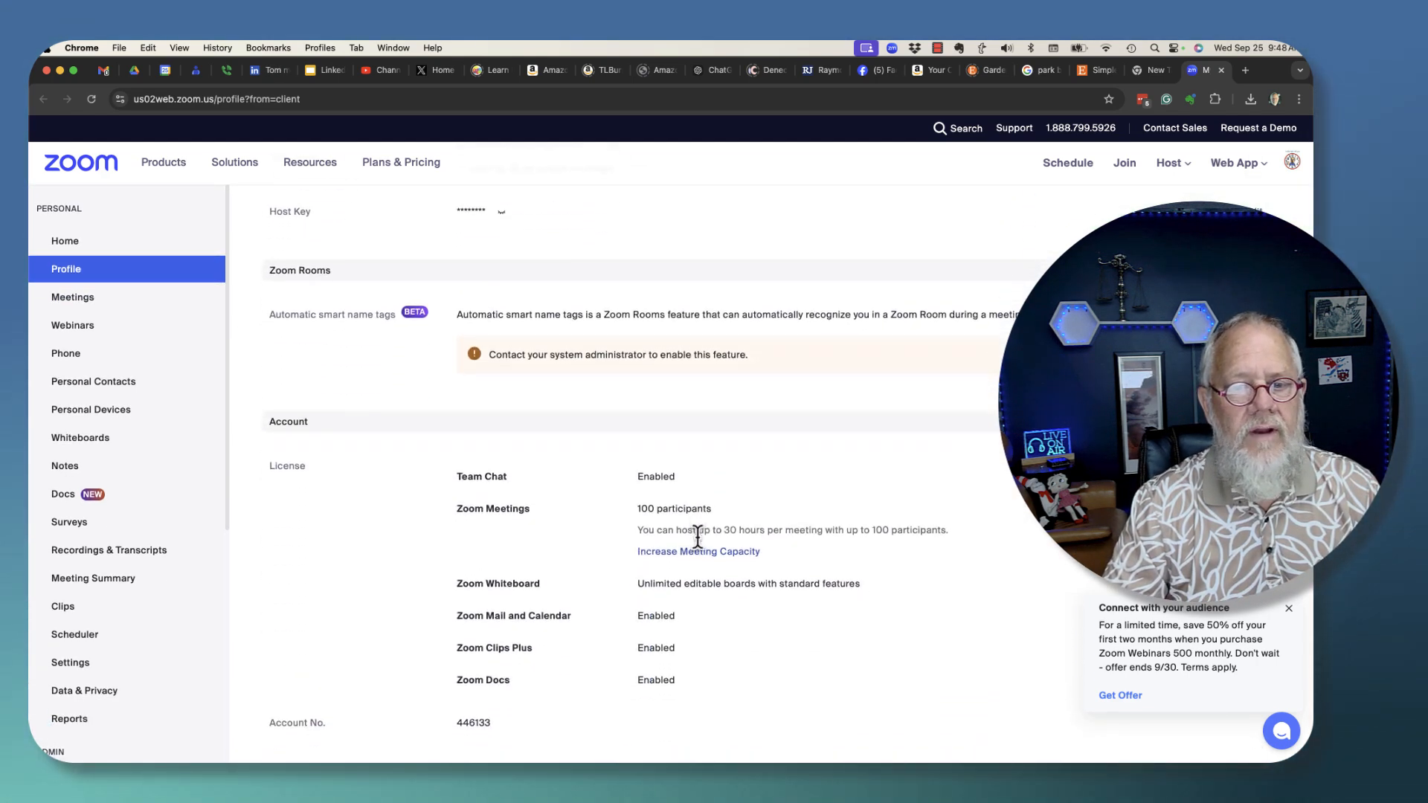
scroll("down", 3)
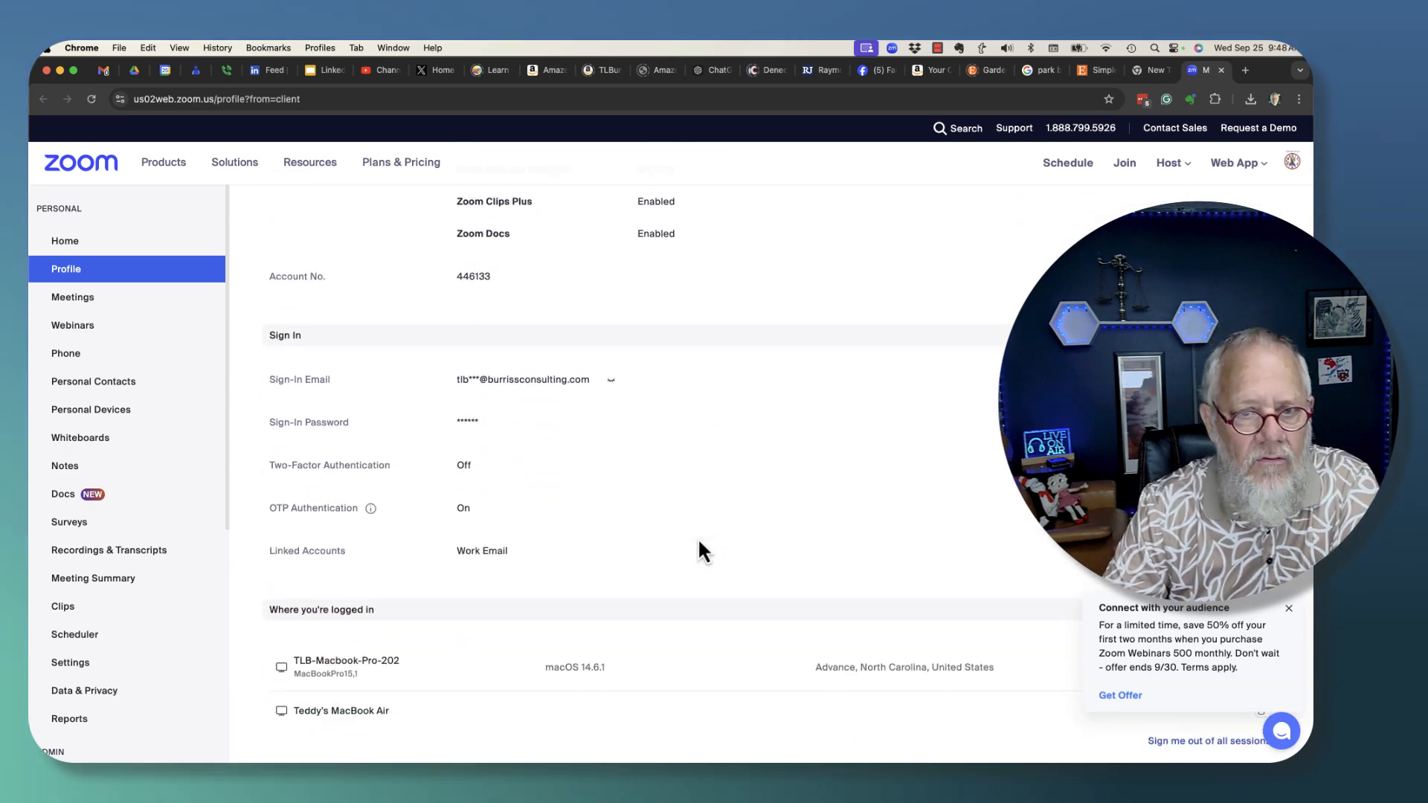
scroll("down", 3)
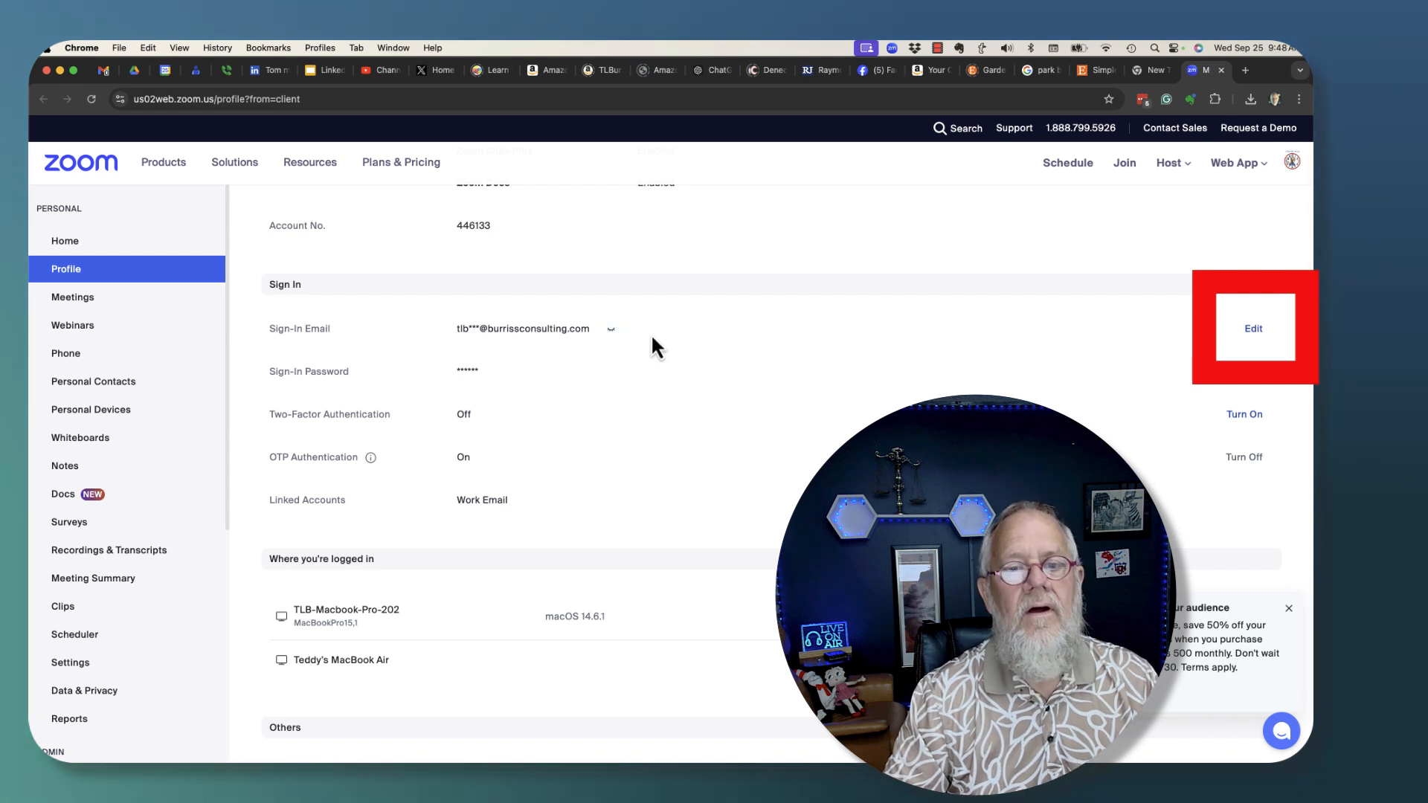
mouse_move(711, 265)
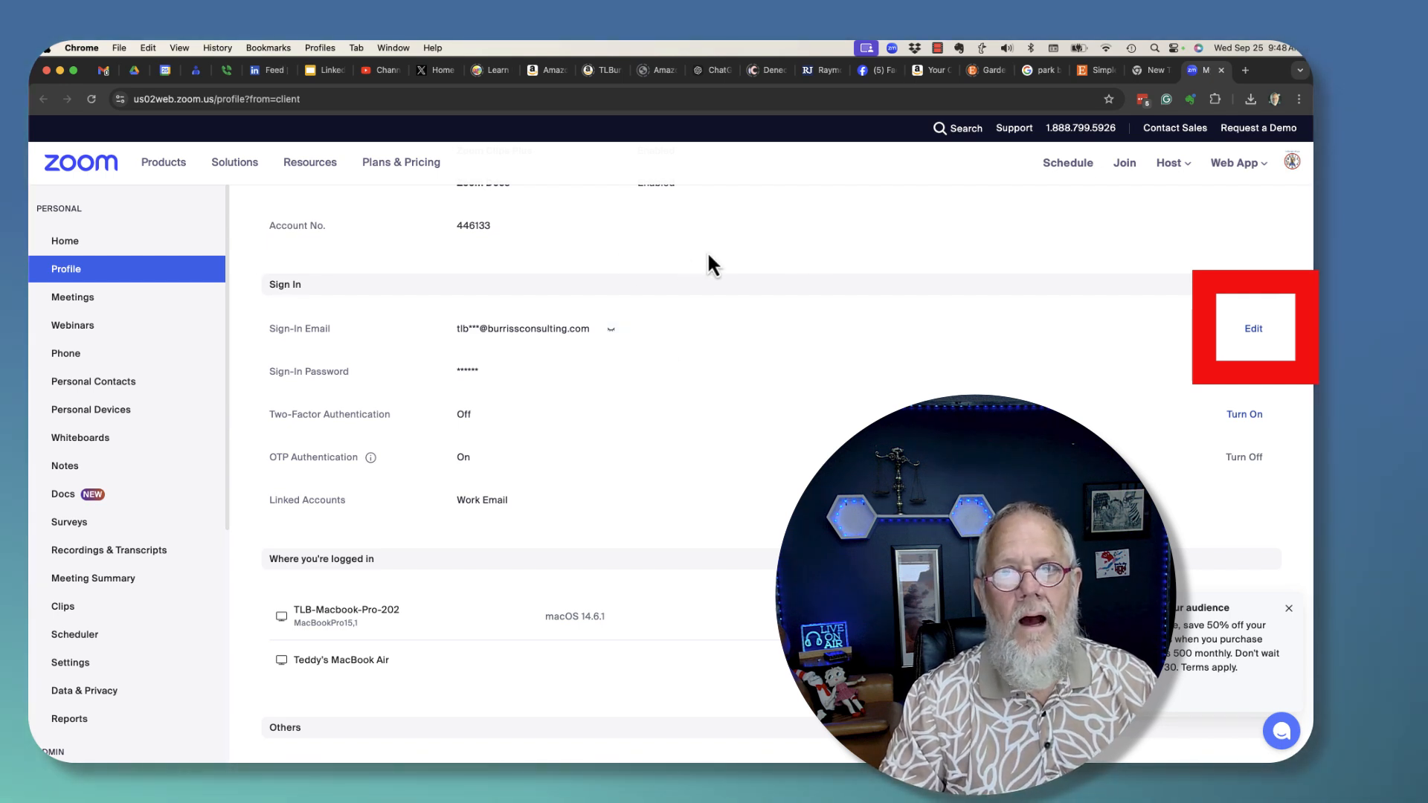